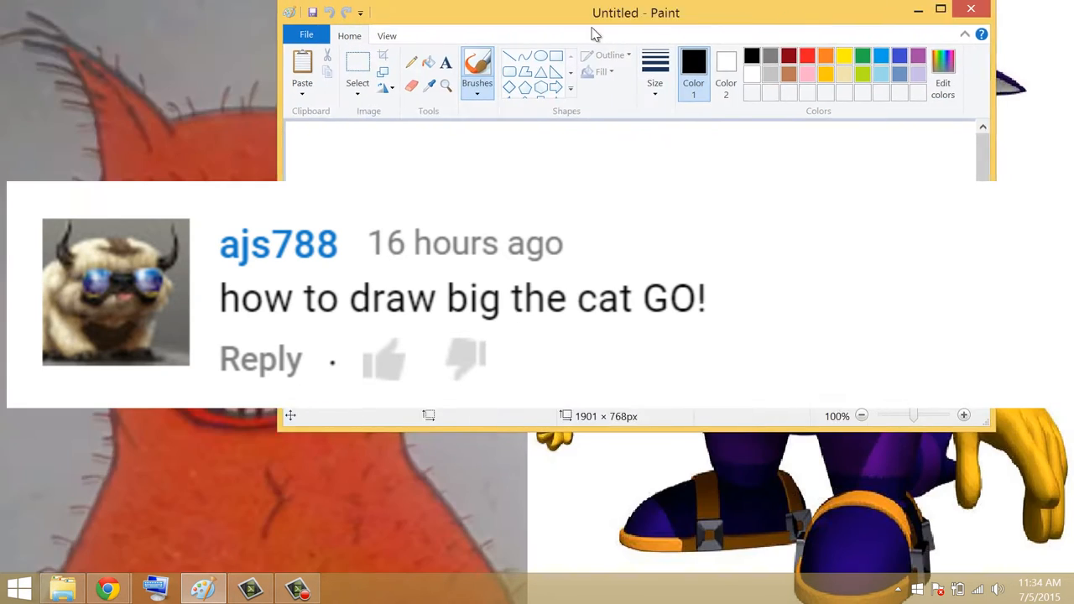
Maximize the Paint window so the blank untitled canvas fills the screen
left_click_drag(635, 13, 709, 552)
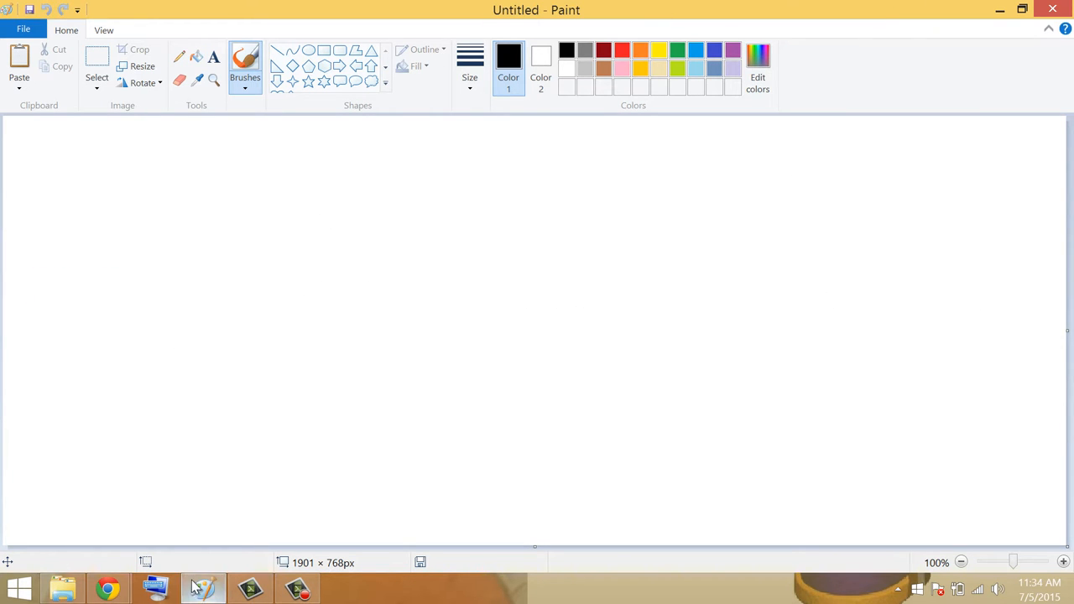
mouse_move(104, 578)
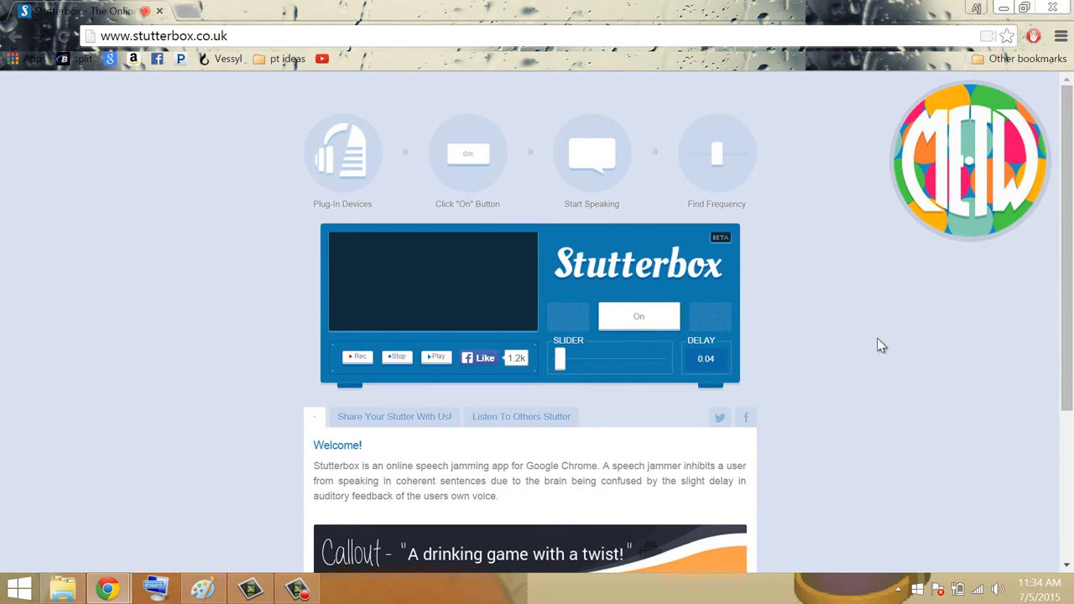
mouse_move(842, 305)
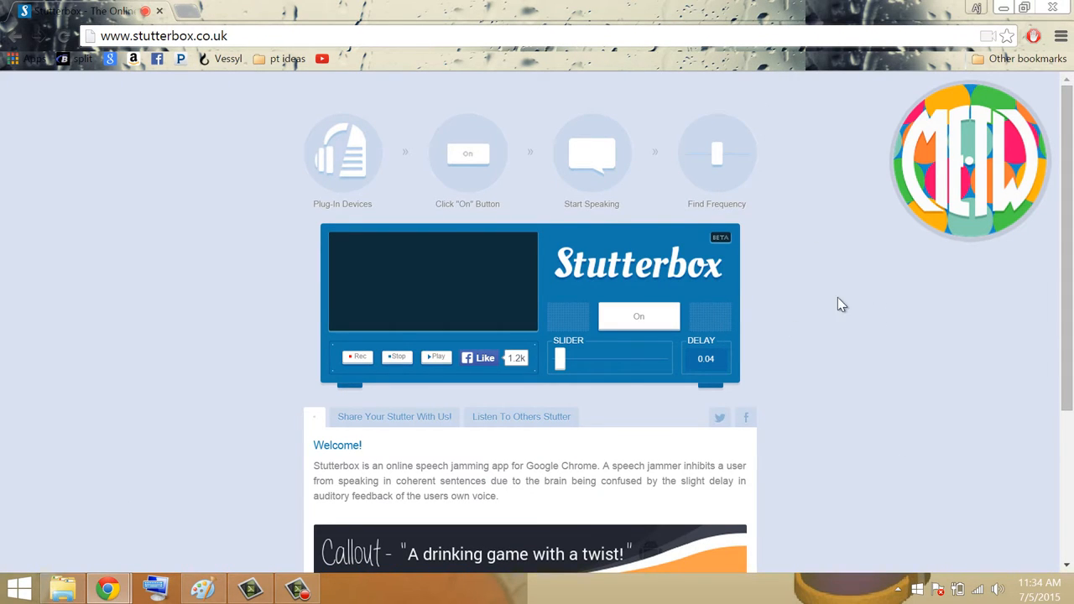
Switch the Stutterbox speech jammer on and allow the site microphone access
left_click(638, 315)
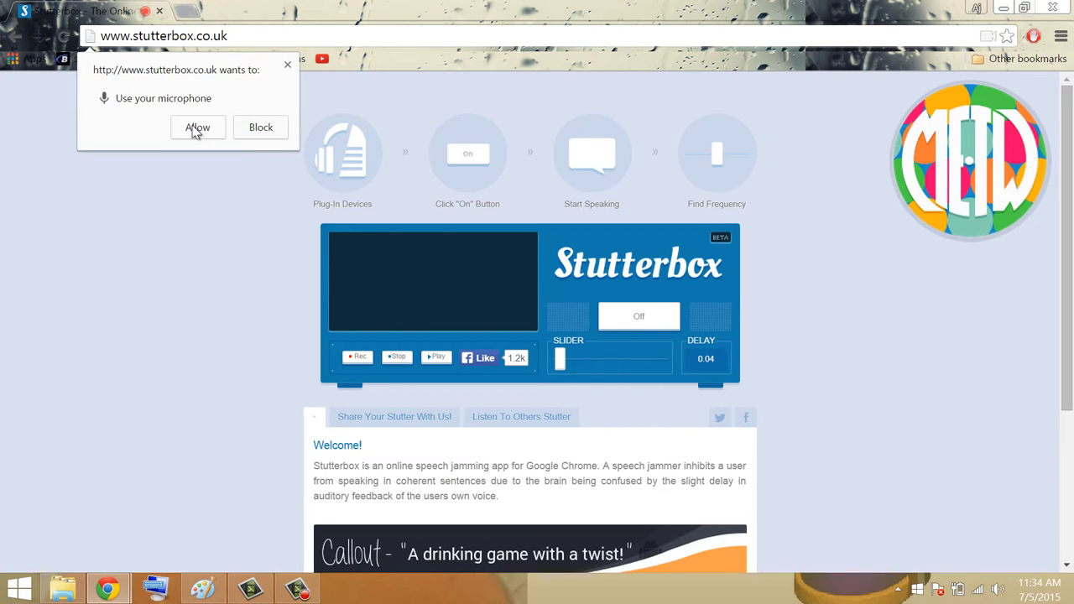
mouse_move(44, 13)
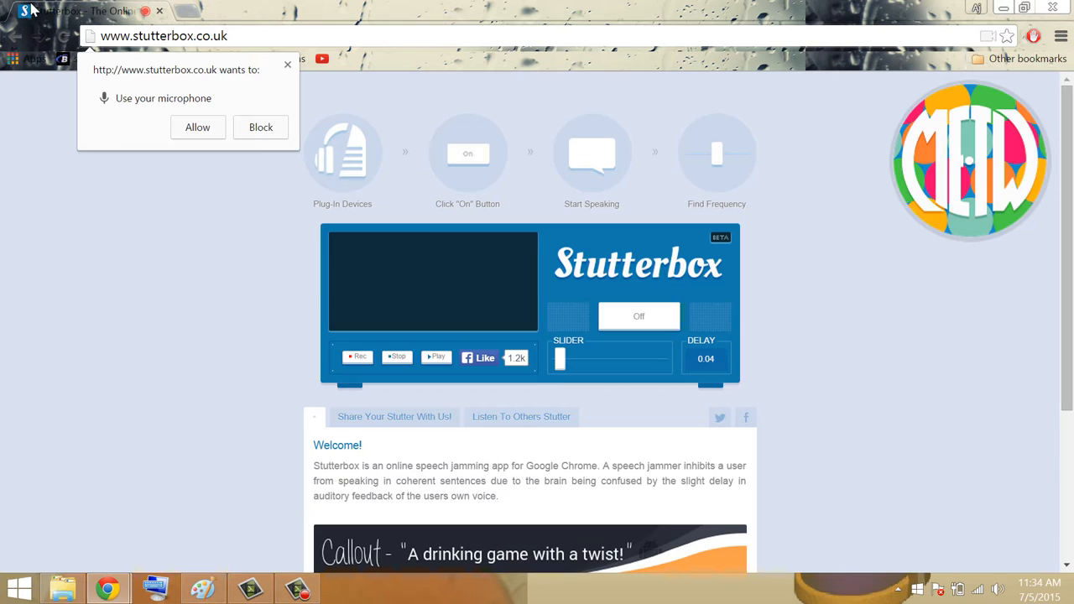
left_click(198, 127)
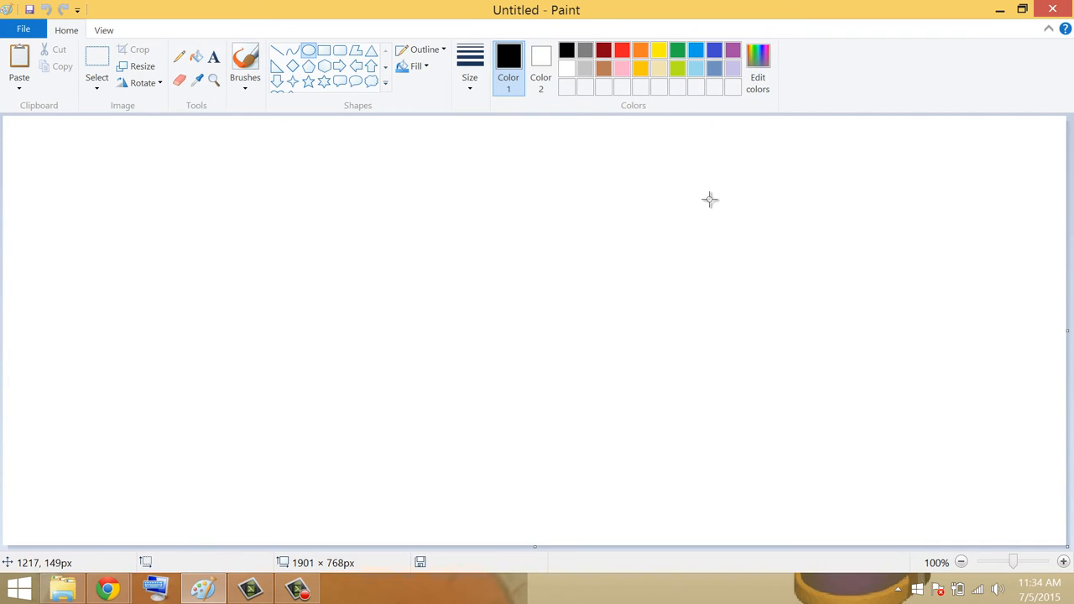
Sketch Big the Cat in blue on the right: oval head, body with arms, and a pointed ear
left_click_drag(762, 133, 932, 277)
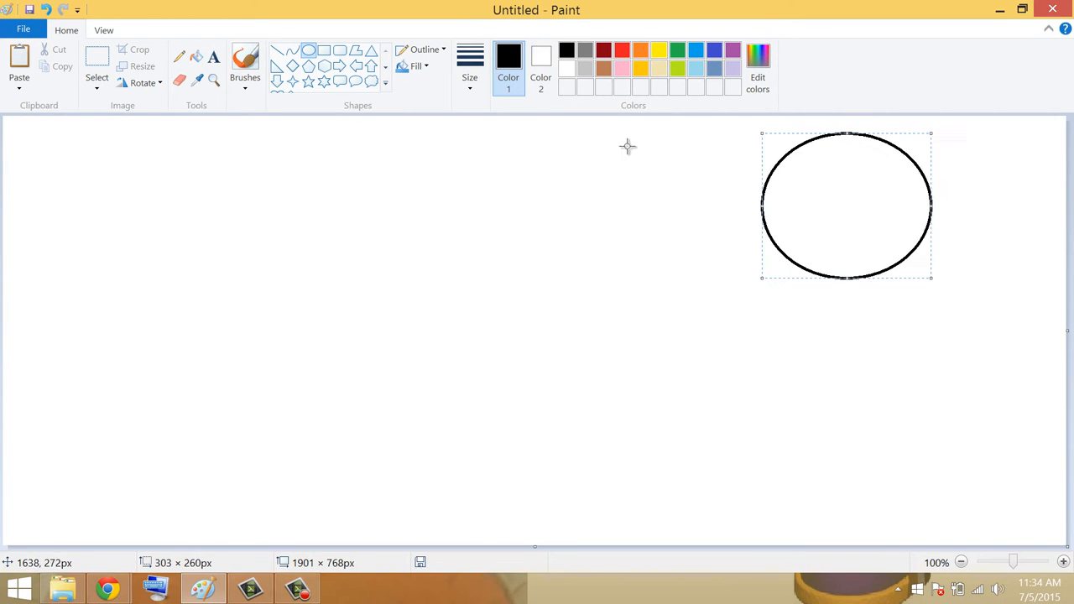
left_click(708, 51)
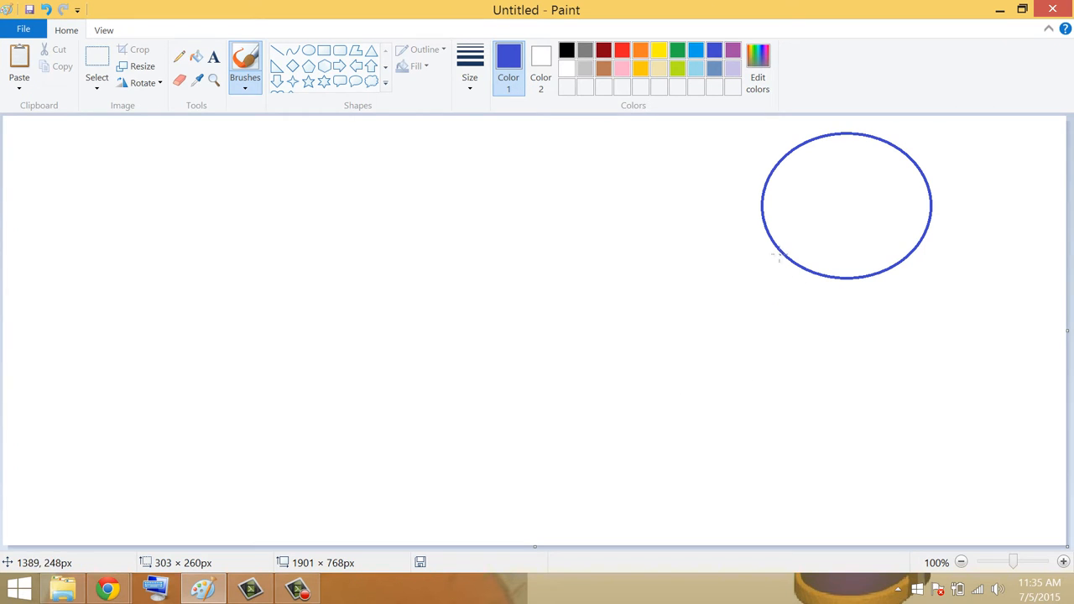
left_click_drag(764, 277, 920, 282)
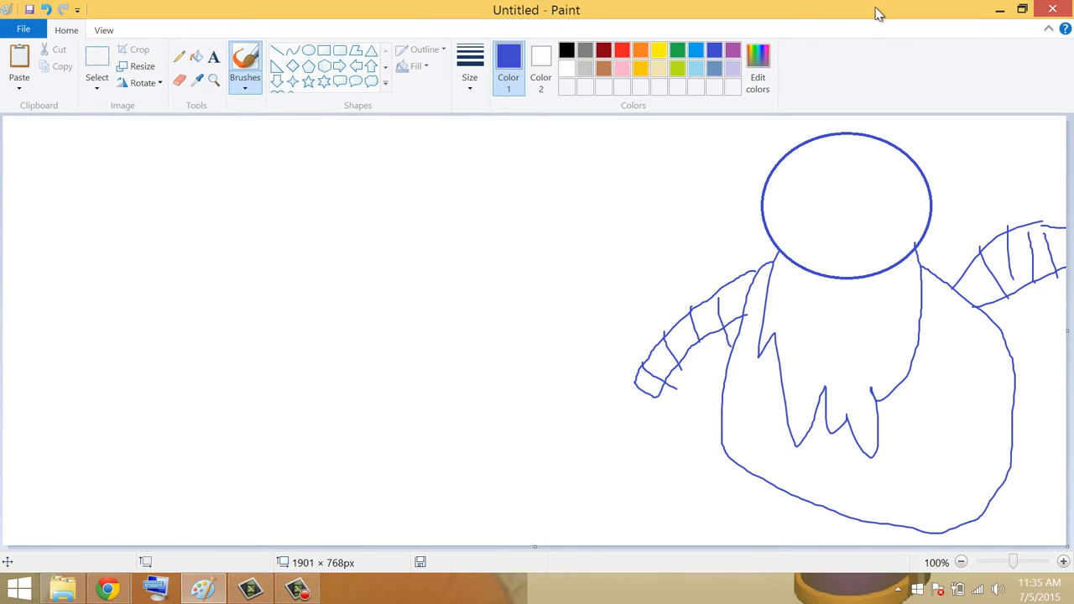
mouse_move(745, 243)
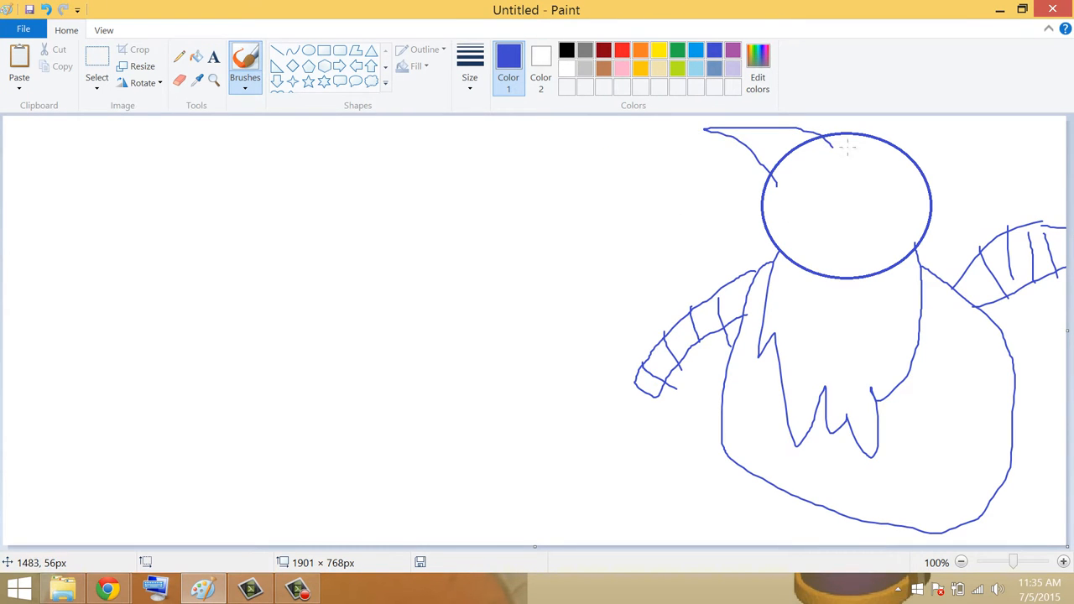
left_click_drag(848, 148, 998, 148)
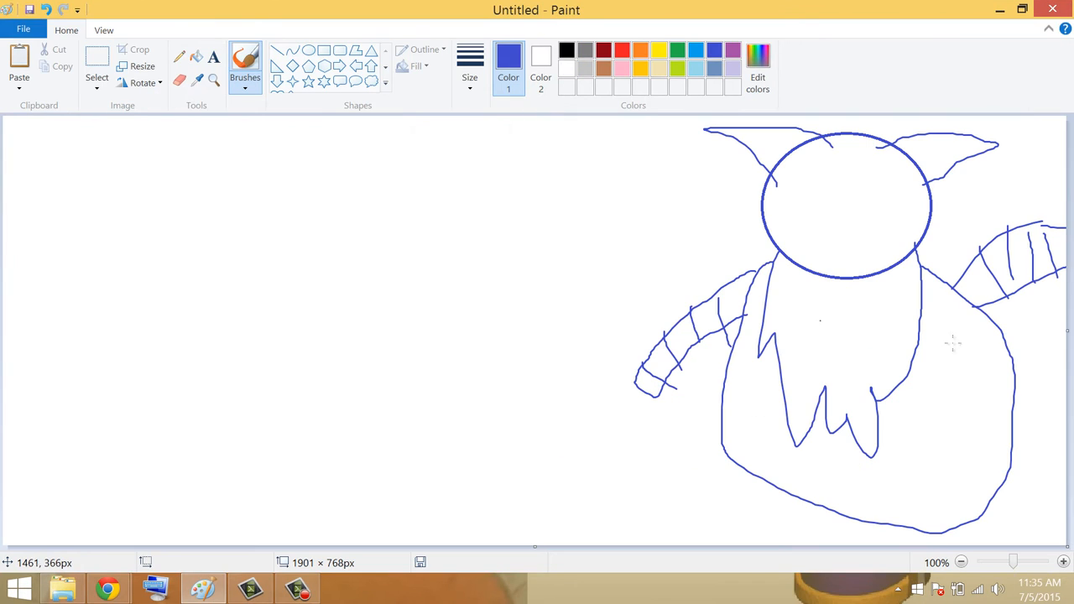
mouse_move(948, 188)
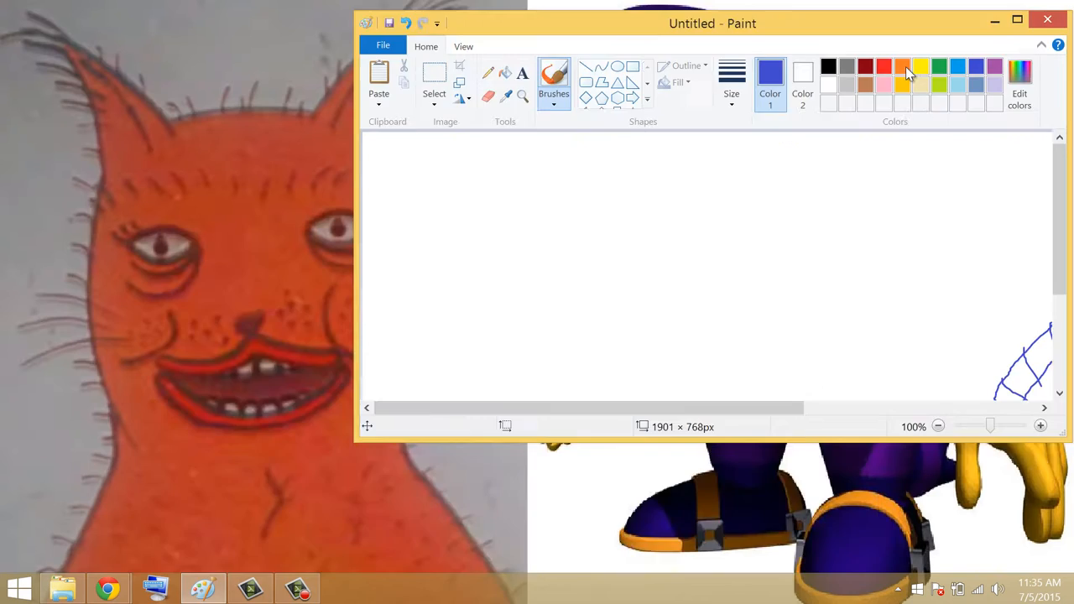
Zoom in on the head and draw its muzzle curve, eyes and nose
left_click(1020, 9)
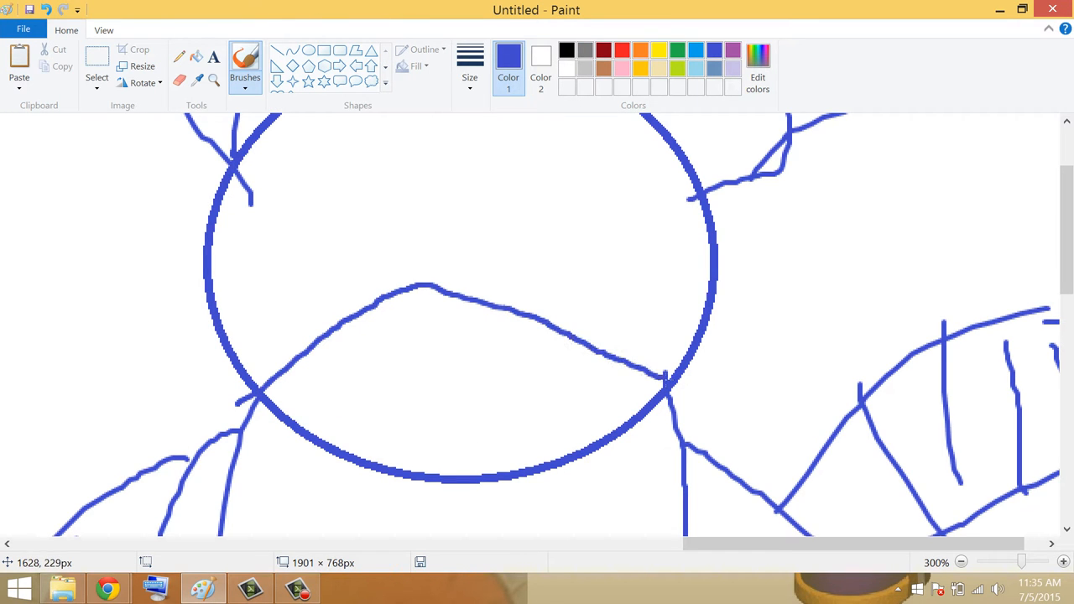
left_click(433, 299)
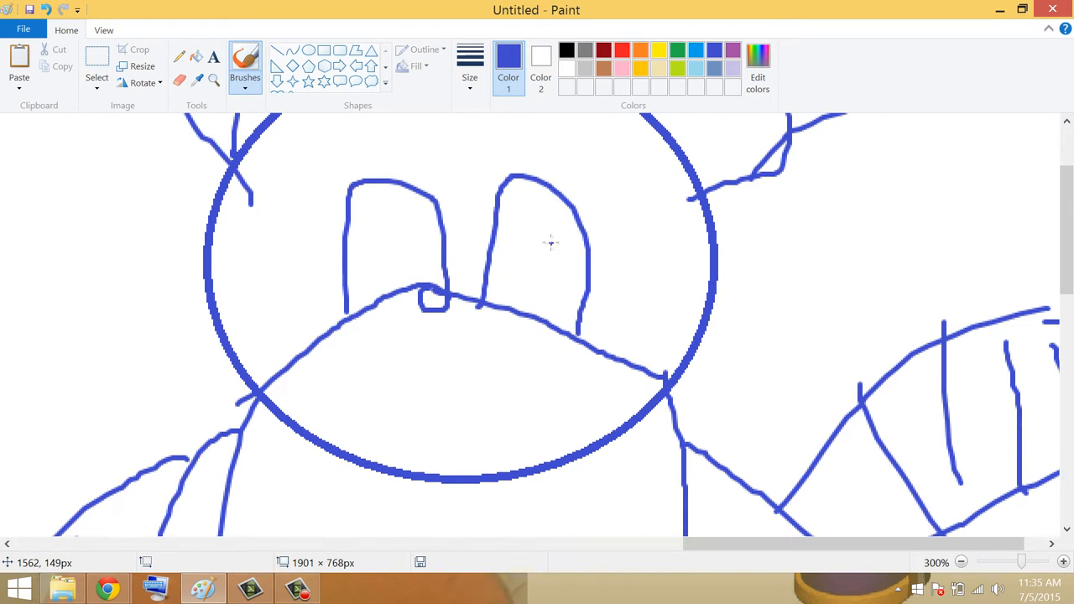
left_click_drag(411, 227, 420, 260)
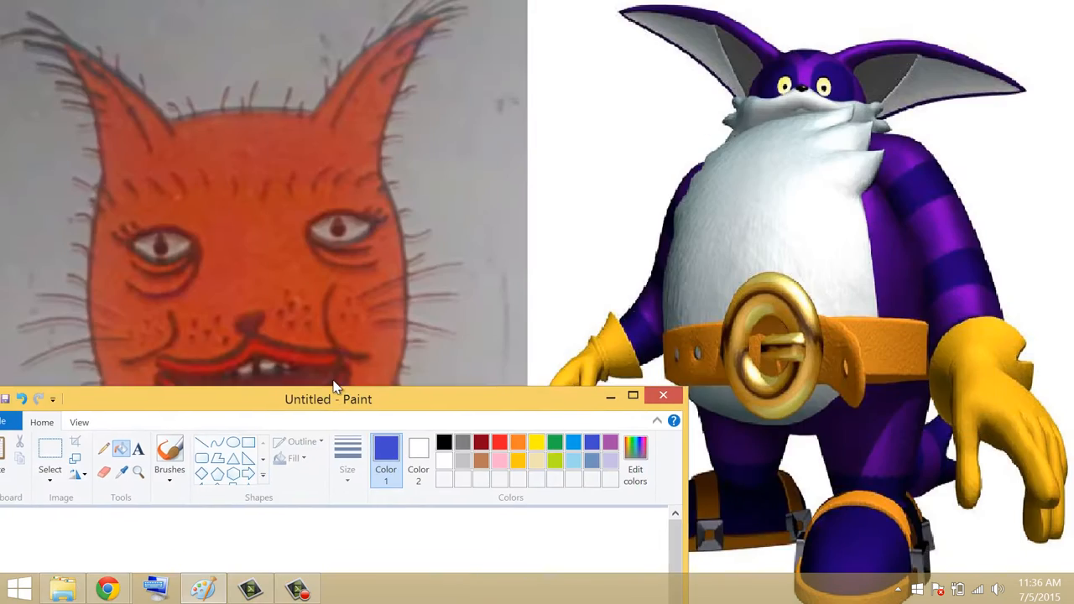
Fill the head and arm stripes purple and the muzzle and ear tips blue, then pick yellow
left_click(632, 396)
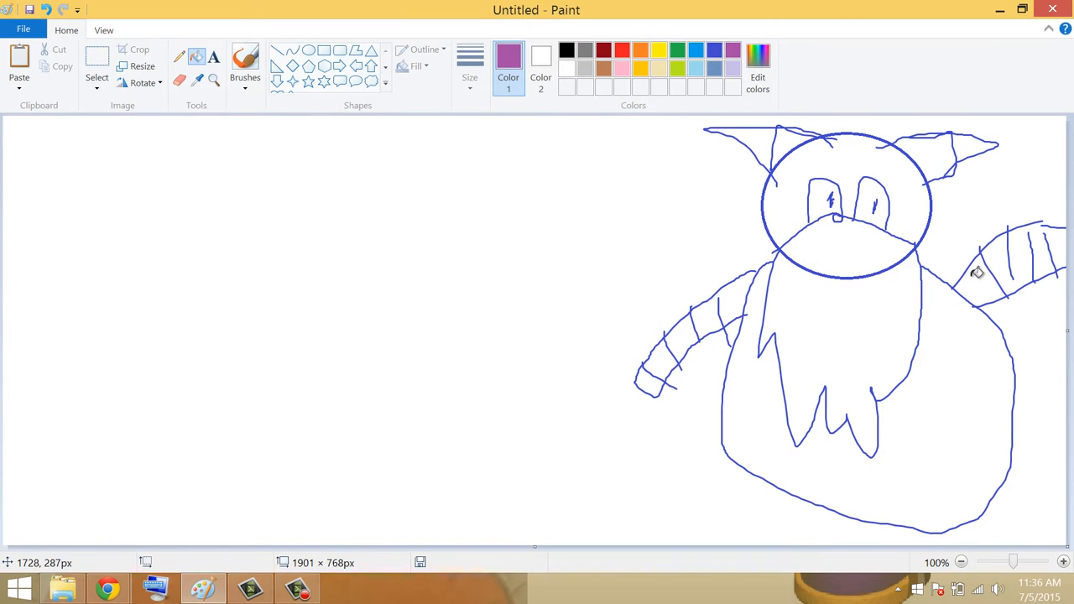
left_click(658, 371)
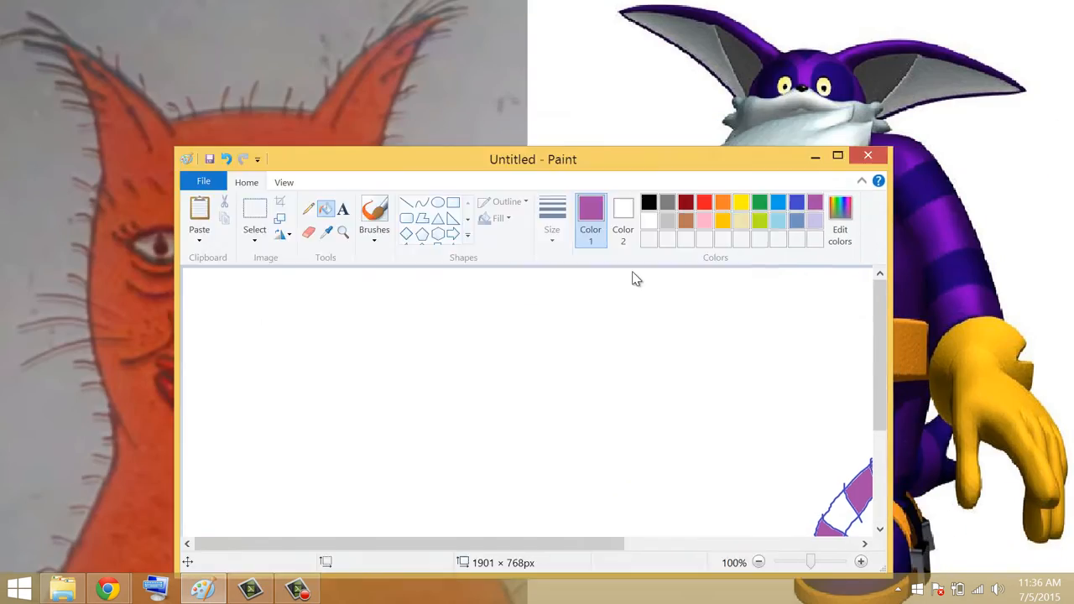
left_click_drag(534, 159, 486, 464)
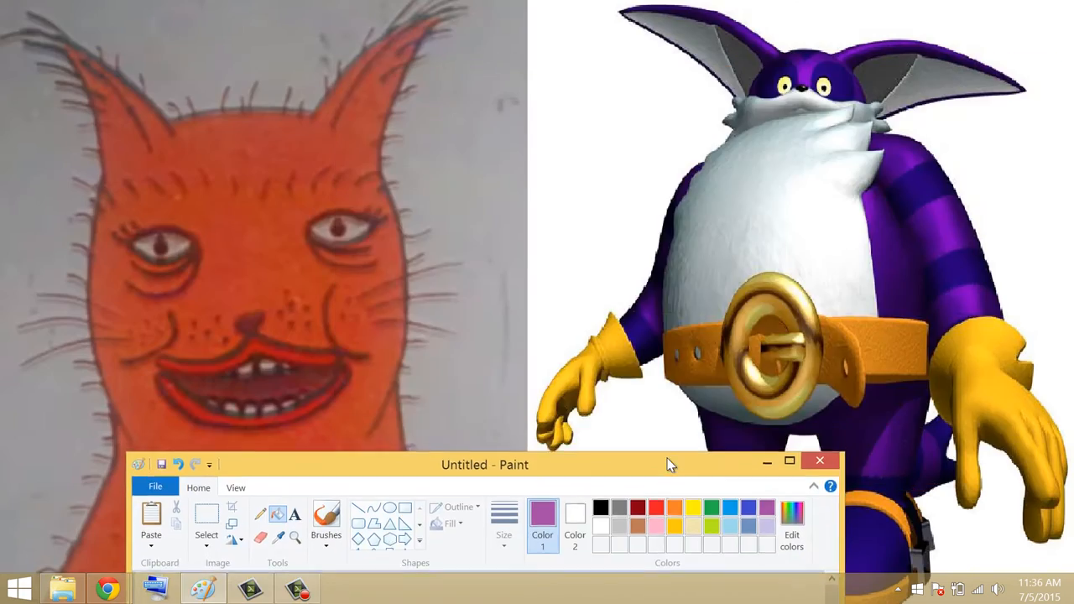
left_click(789, 466)
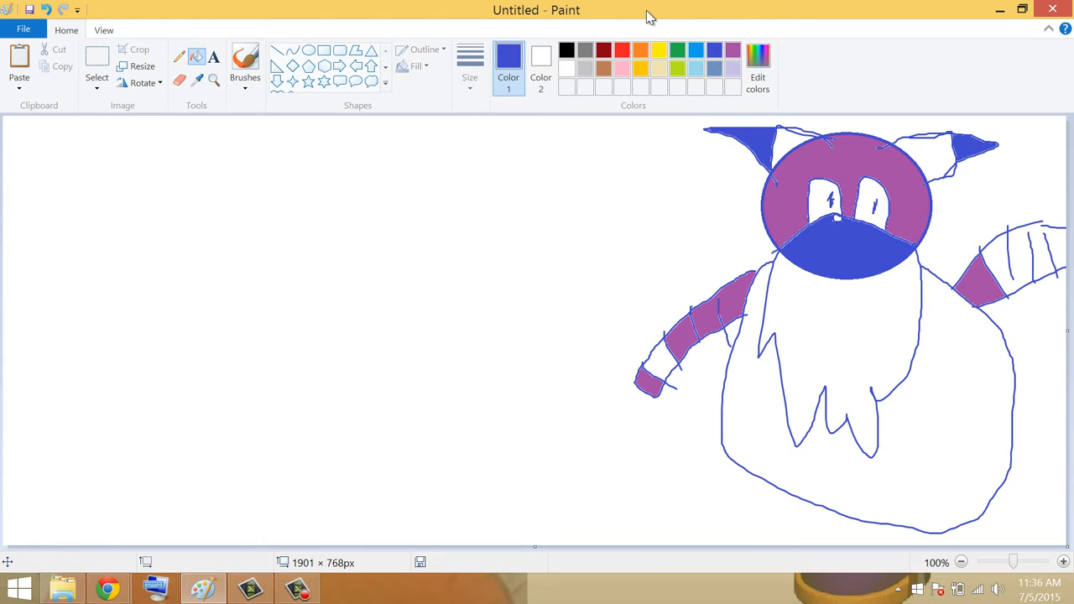
mouse_move(510, 118)
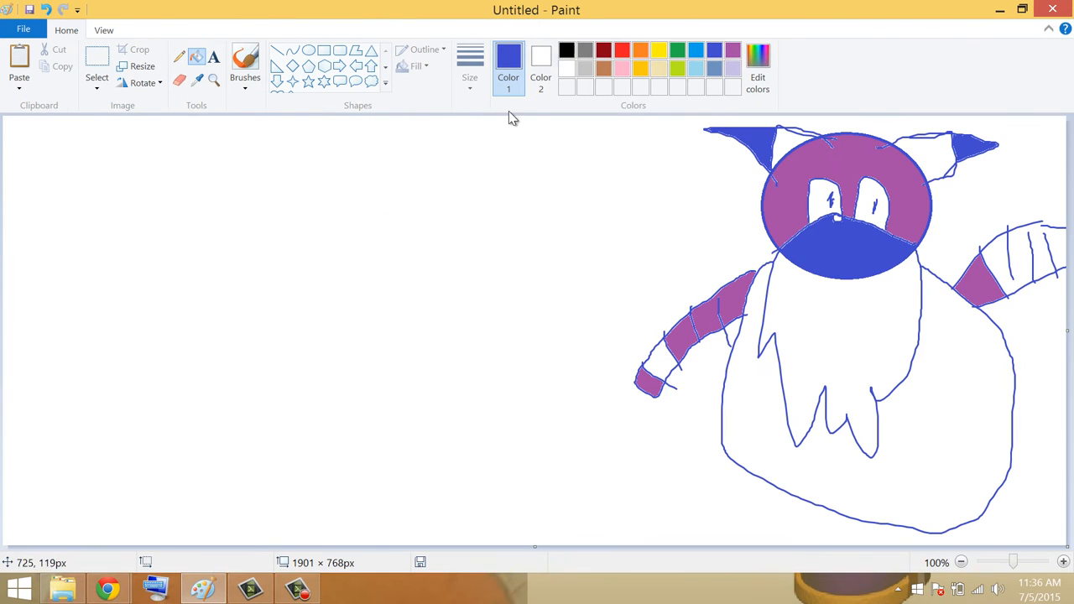
left_click(665, 48)
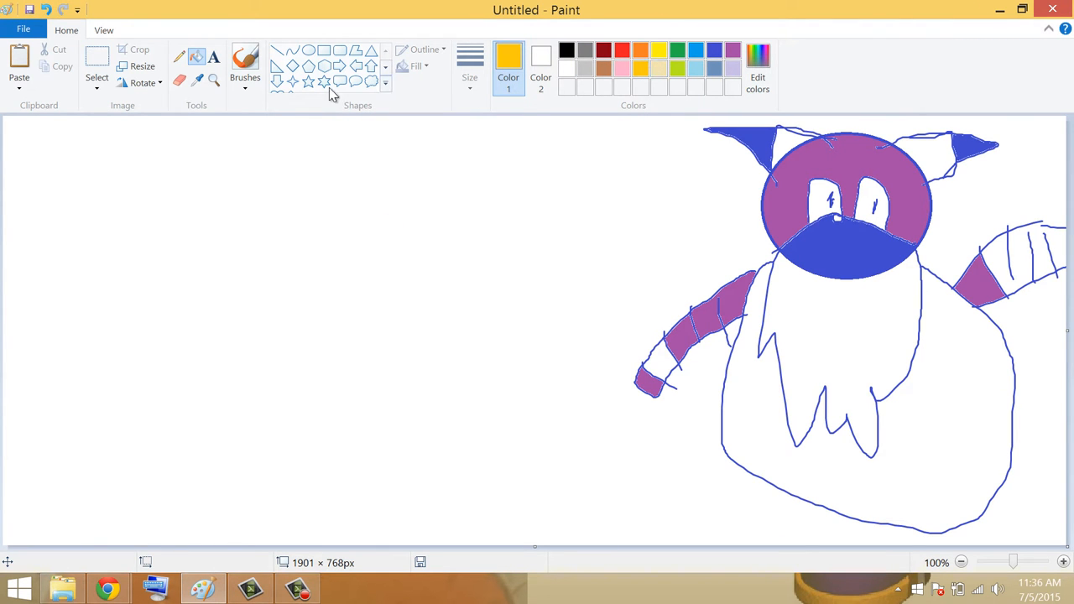
Draw a yellow hand and belt line, then black lines marking the belly's edges
left_click_drag(617, 370, 672, 445)
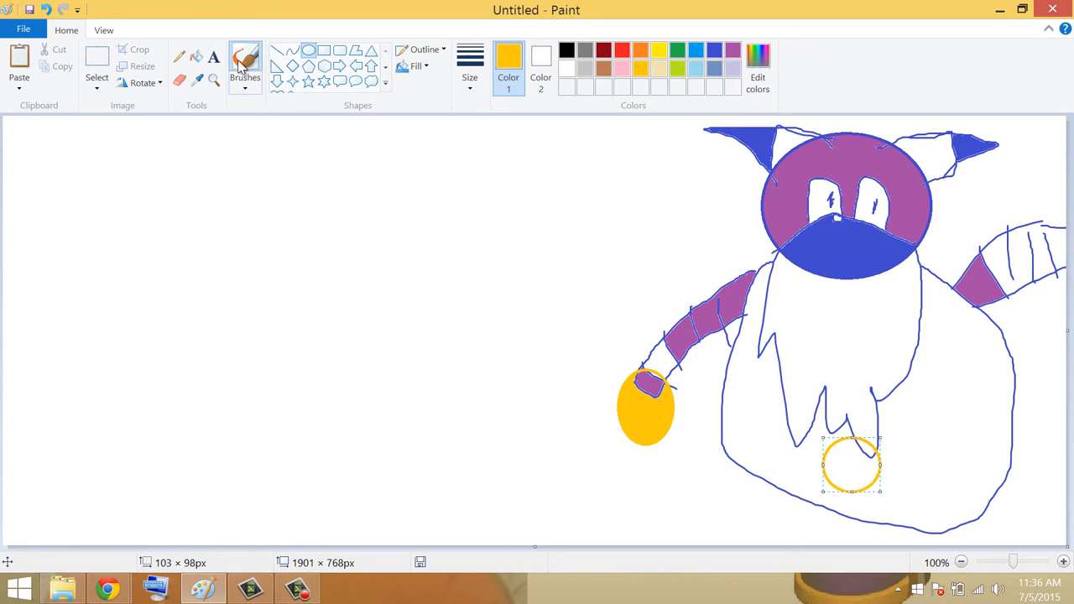
left_click(245, 60)
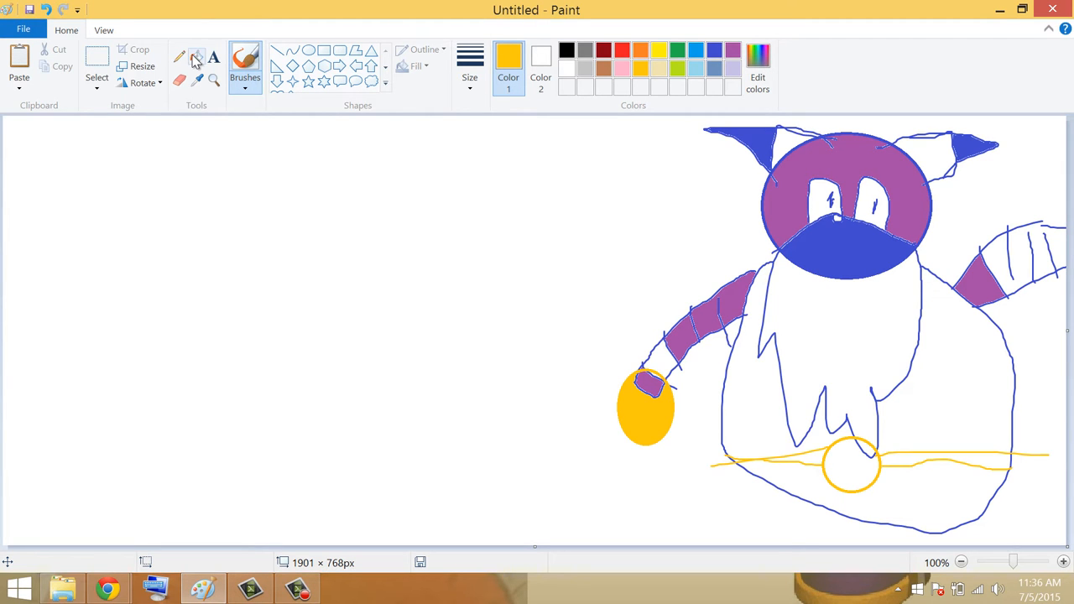
left_click_drag(864, 460, 1007, 460)
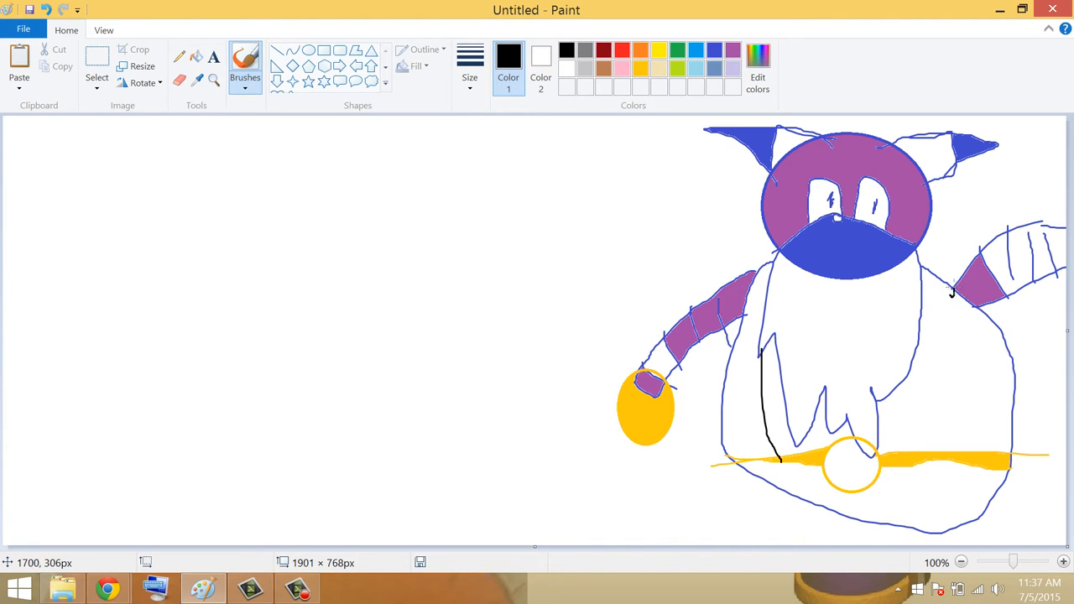
left_click_drag(957, 294, 957, 453)
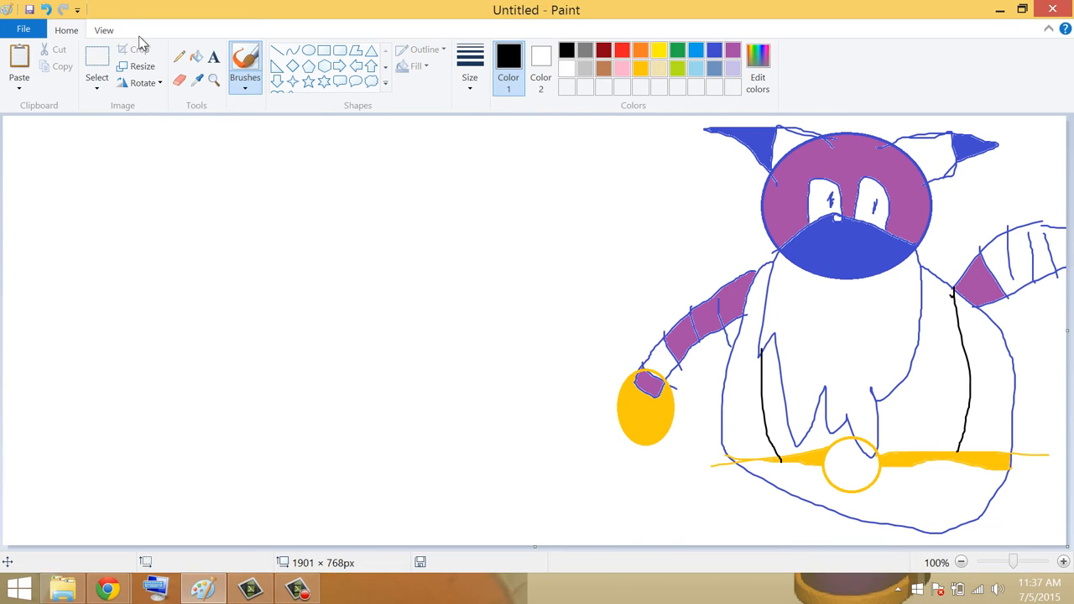
left_click(757, 67)
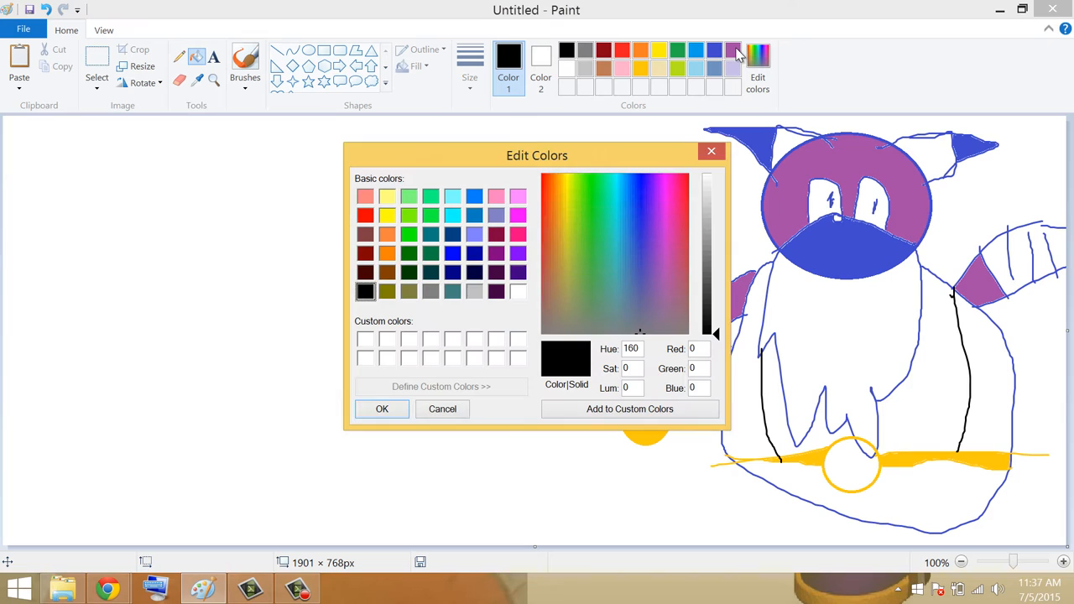
Fill the big cat's body sides purple and add ellipse loops at its feet
left_click(442, 410)
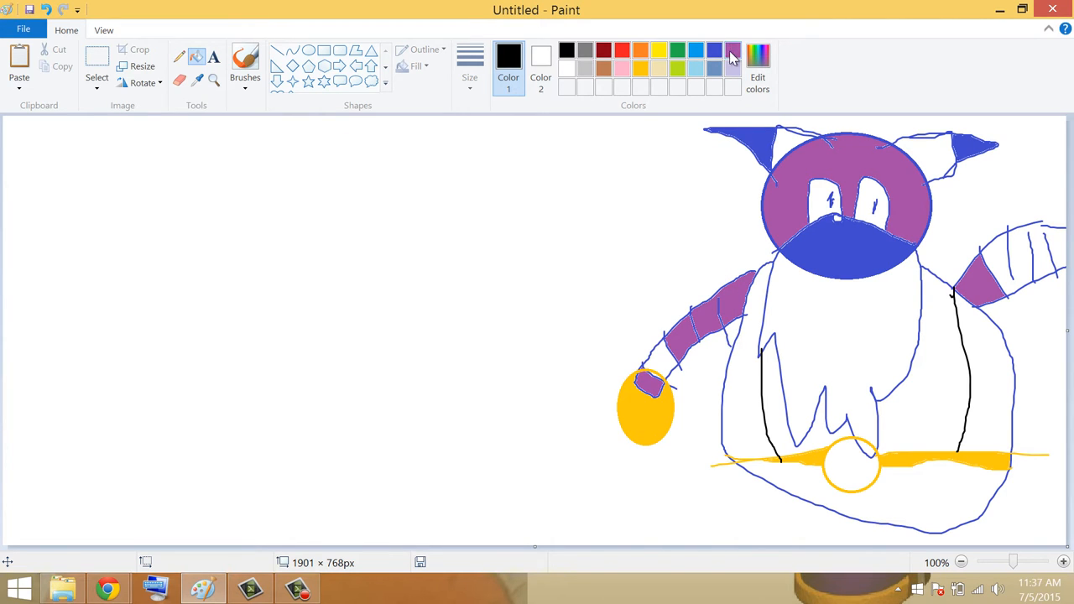
left_click(725, 50)
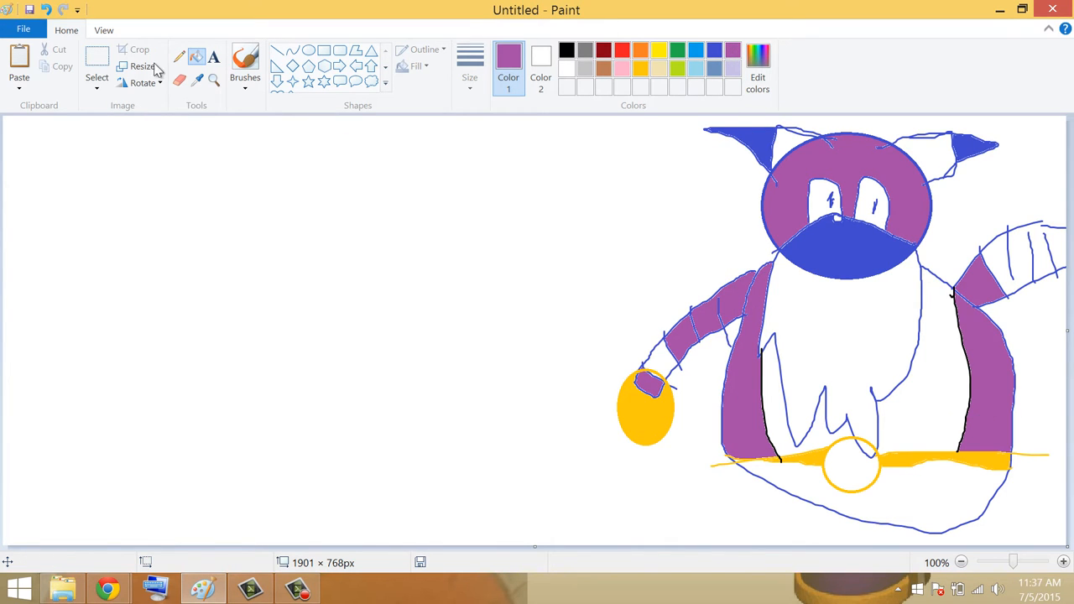
left_click(245, 60)
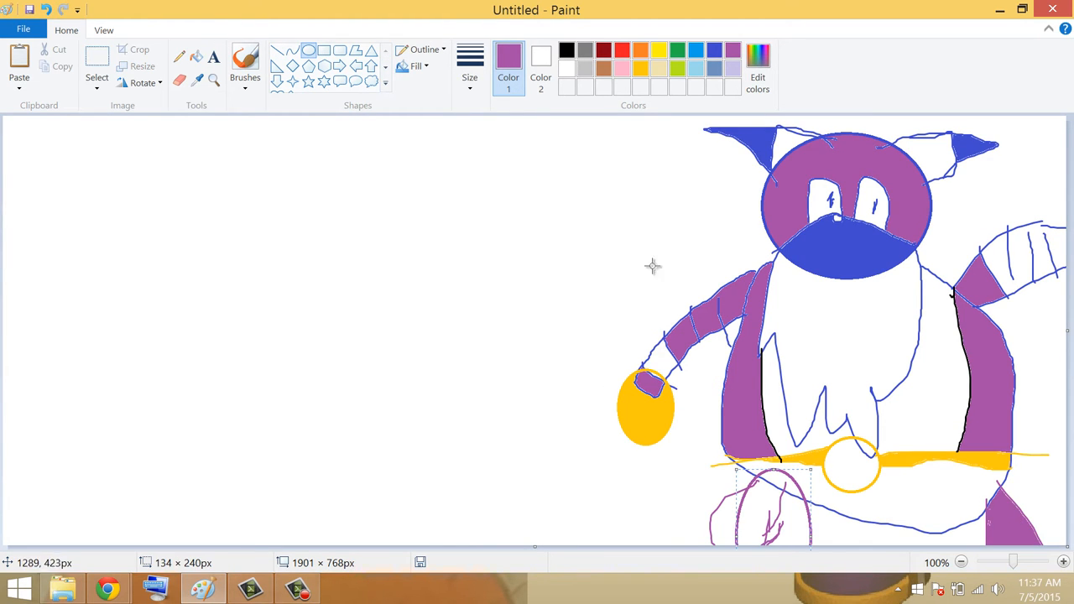
mouse_move(849, 543)
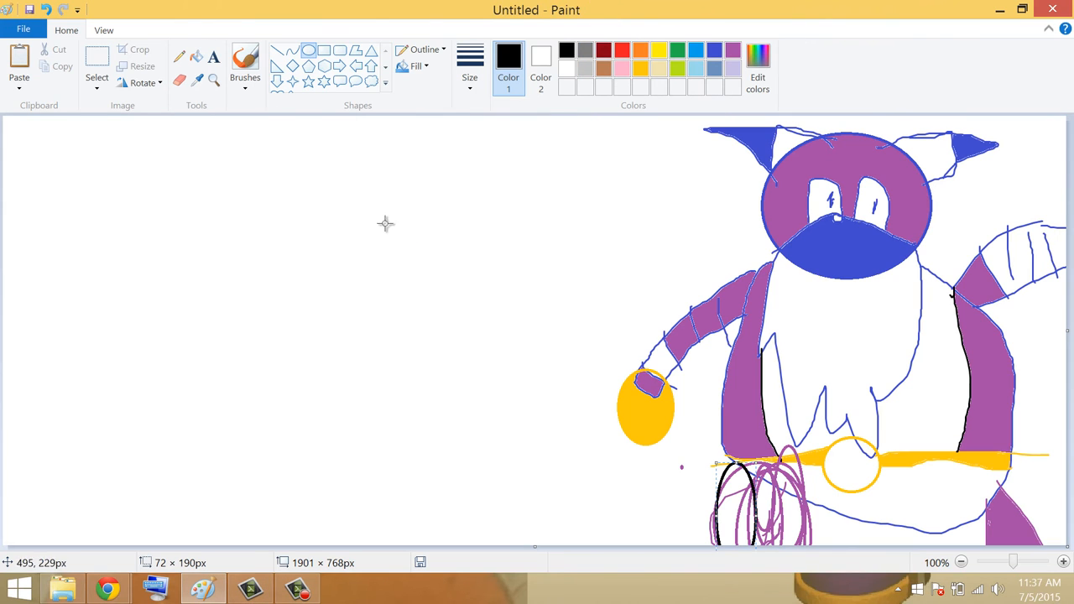
mouse_move(410, 7)
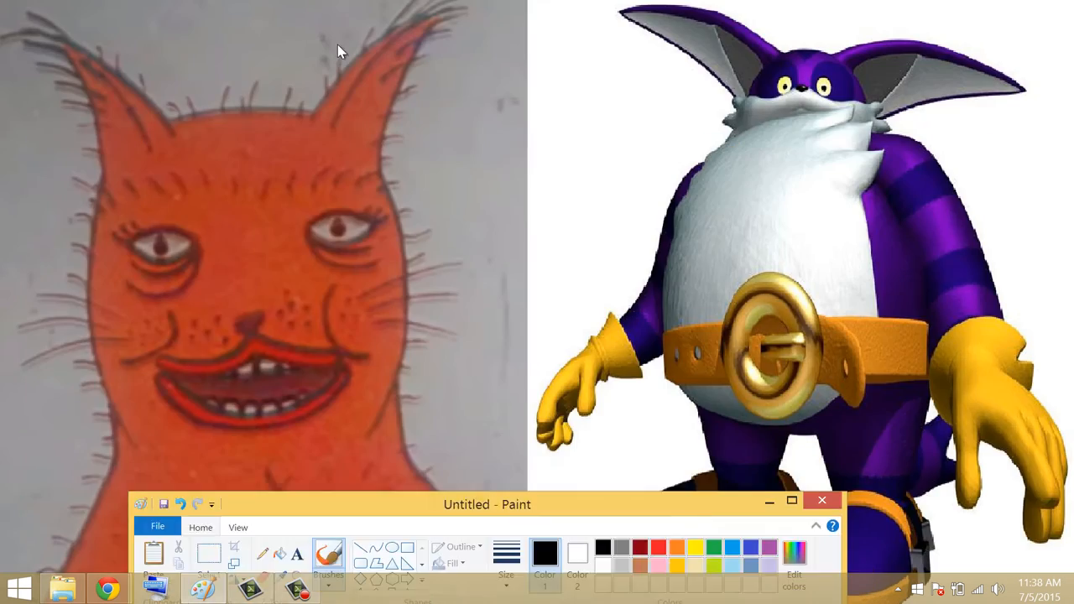
Draw a black cat-head outline on the left with spiky fur strokes and eyes
left_click(786, 500)
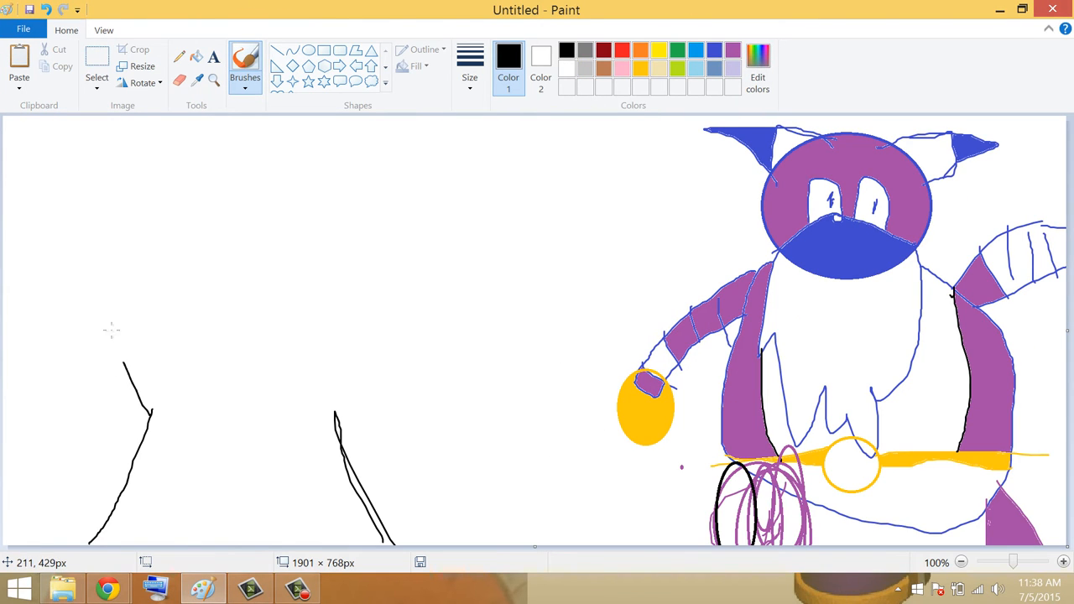
left_click_drag(126, 361, 302, 181)
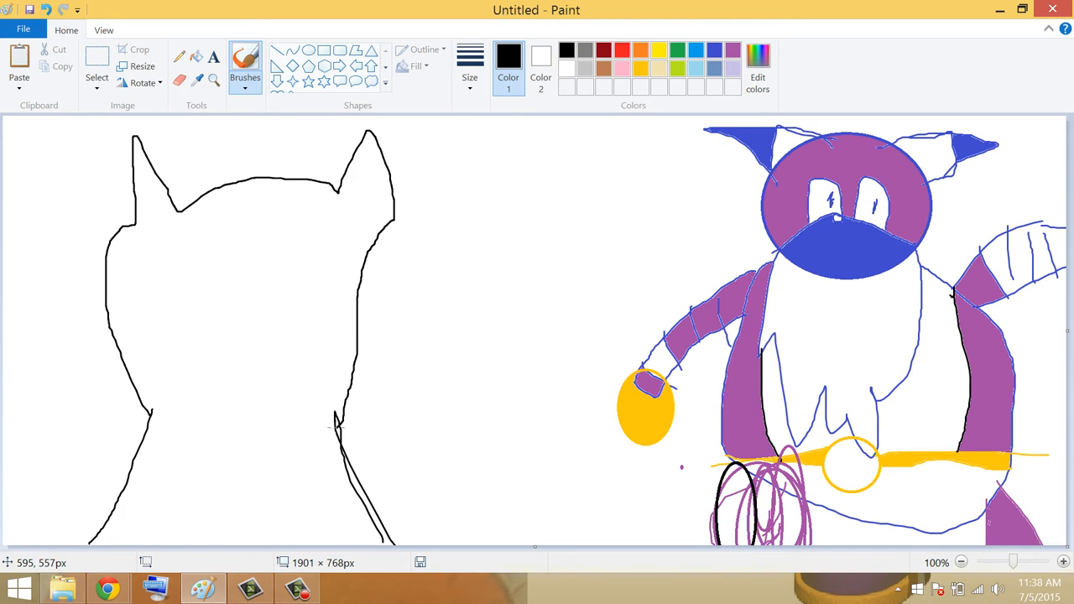
mouse_move(121, 453)
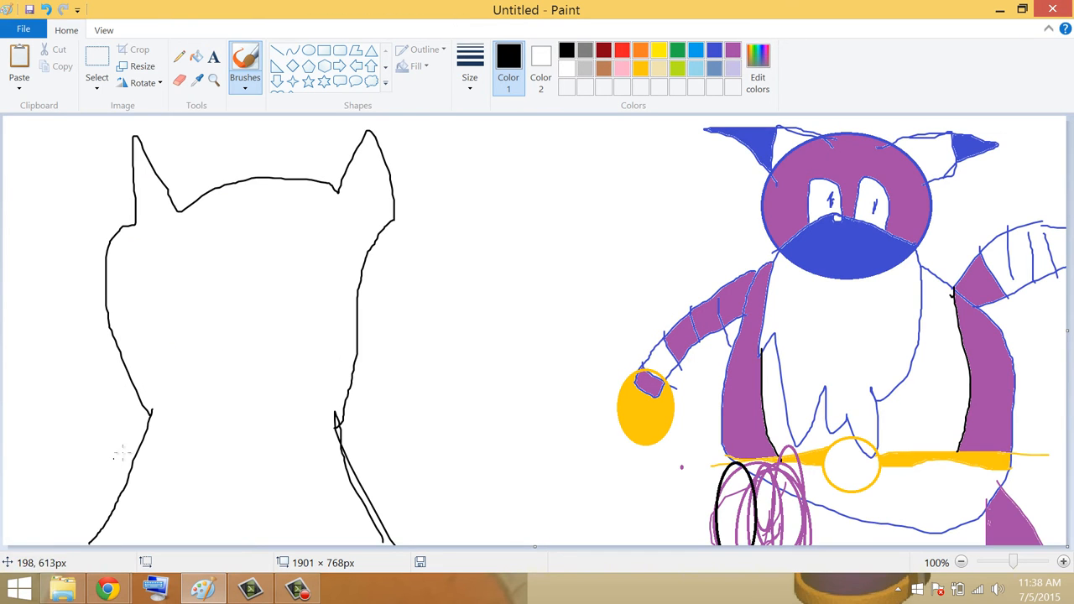
left_click_drag(126, 420, 134, 503)
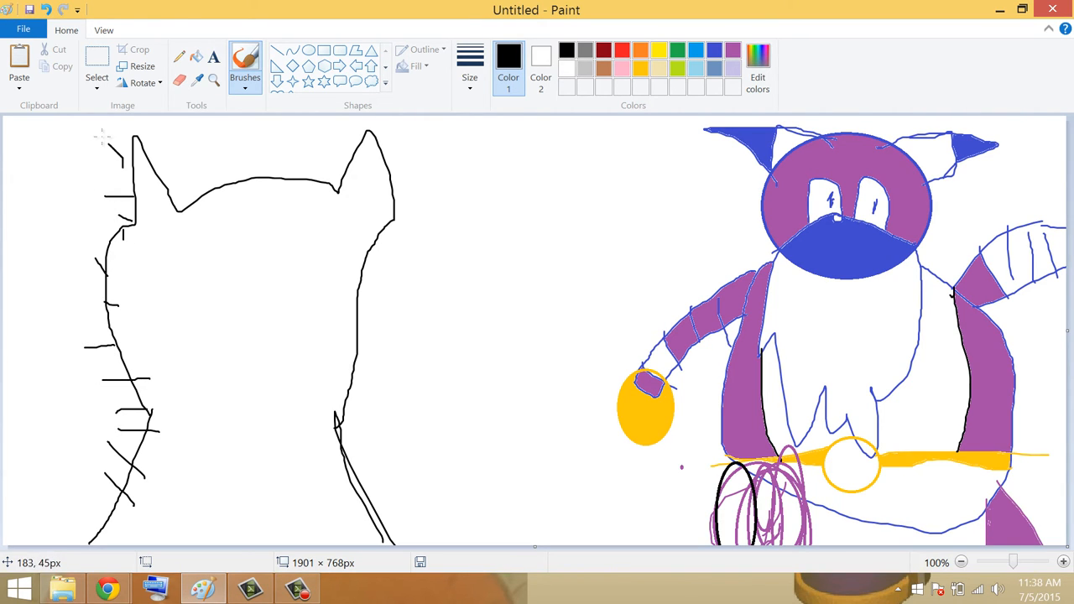
left_click_drag(142, 131, 181, 222)
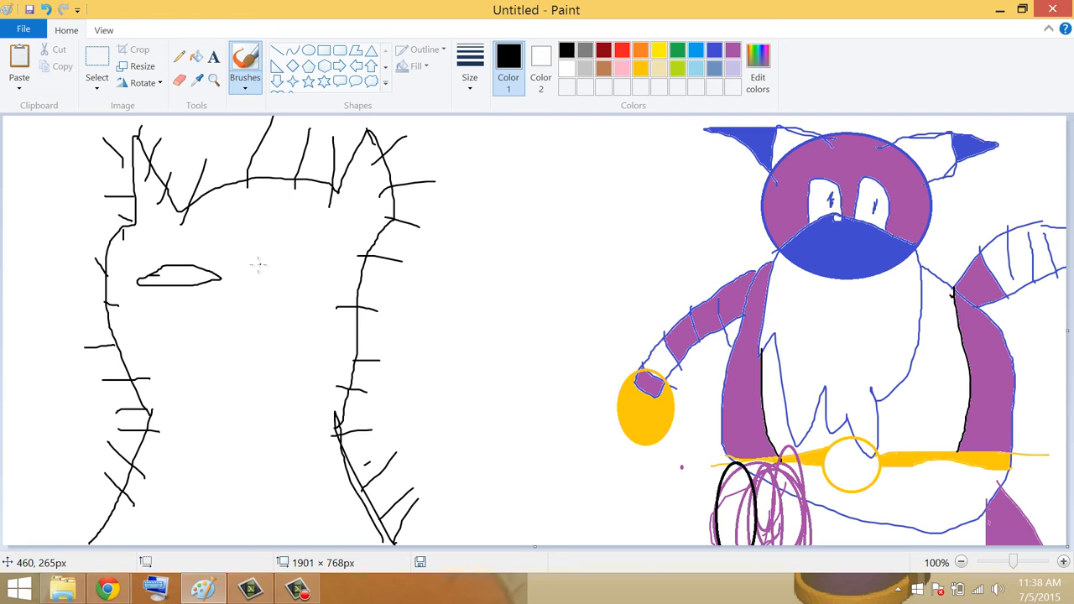
left_click_drag(251, 272, 339, 285)
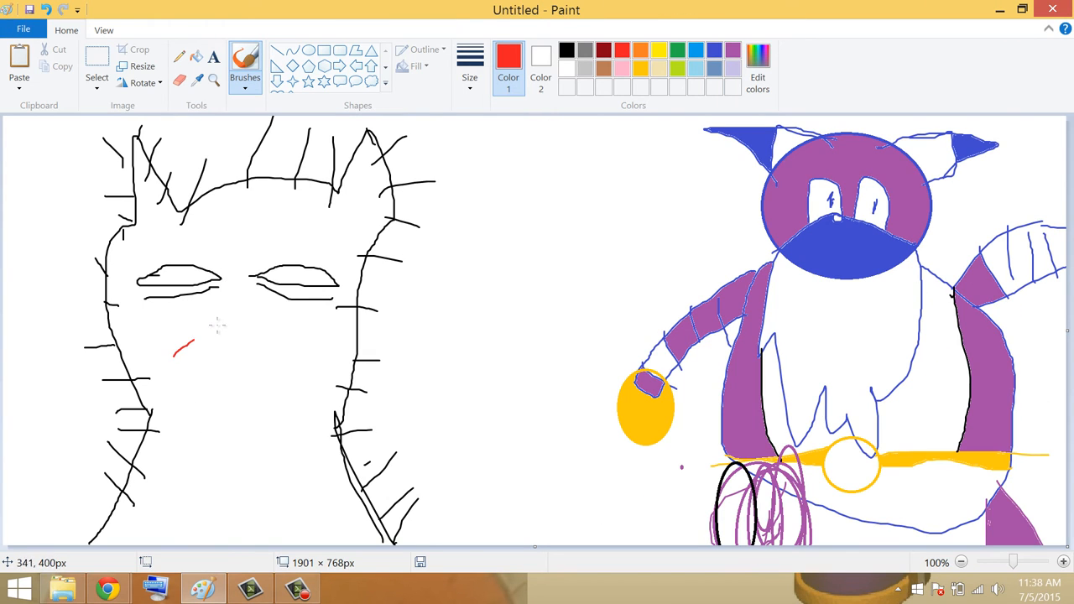
Give the left cat a solid red grinning mouth and dark pupils in both eyes
left_click_drag(176, 353, 285, 387)
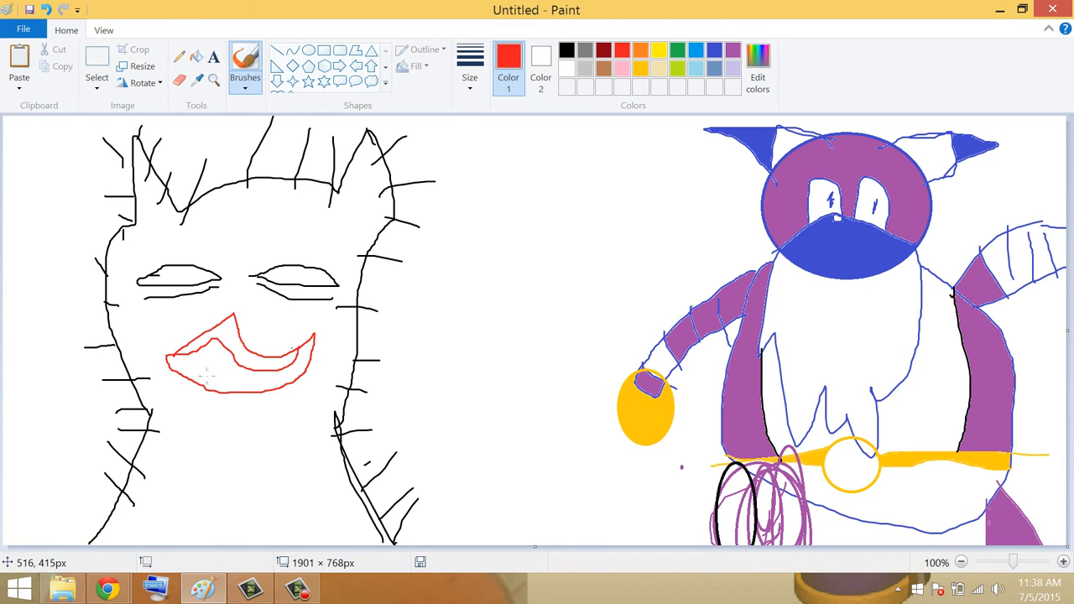
left_click_drag(193, 370, 272, 373)
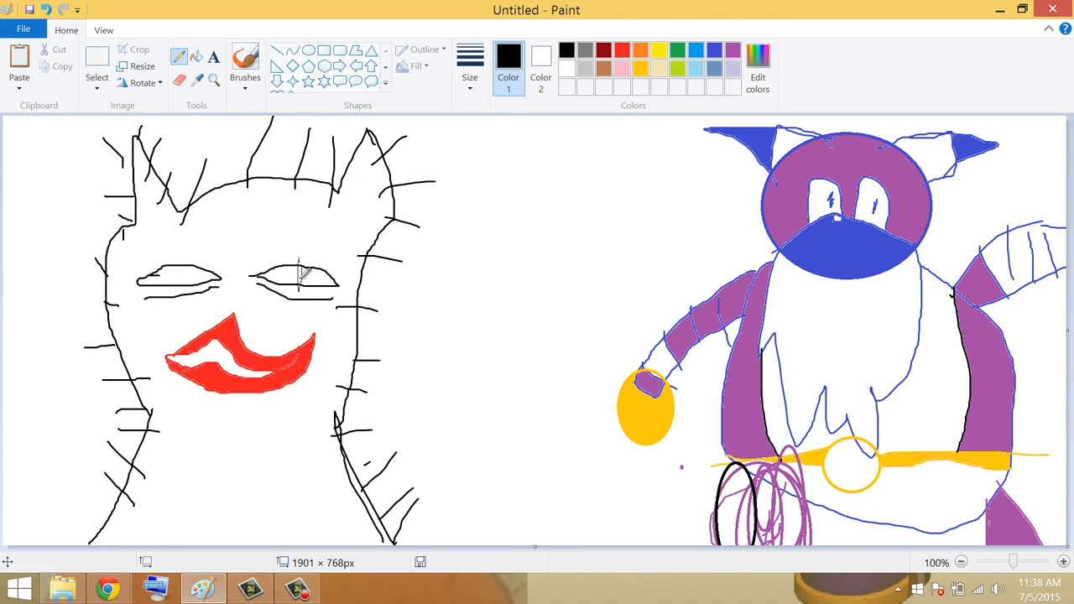
left_click_drag(285, 269, 316, 289)
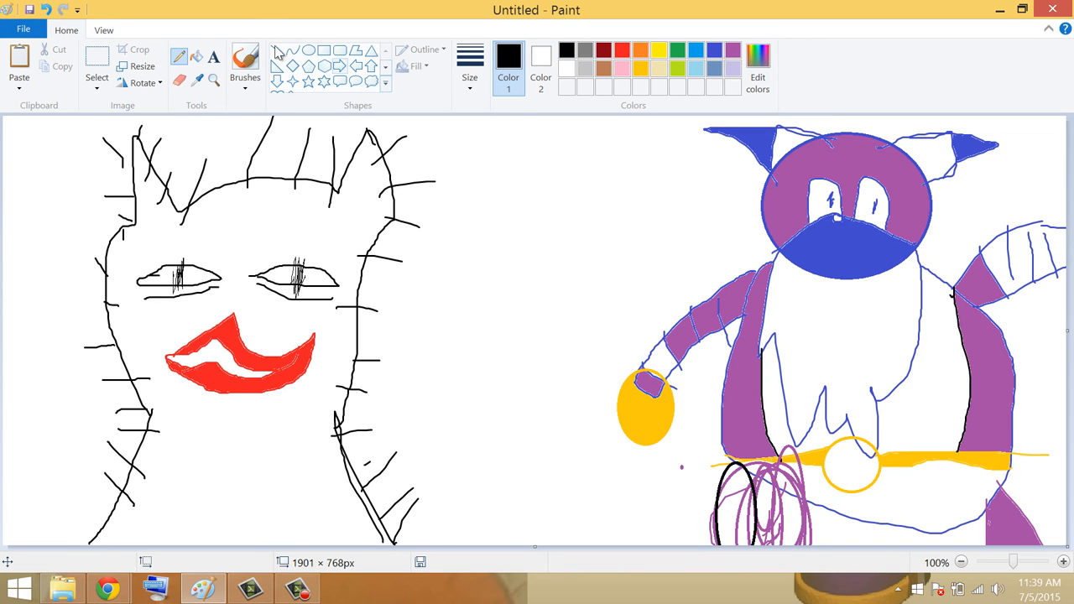
left_click(246, 64)
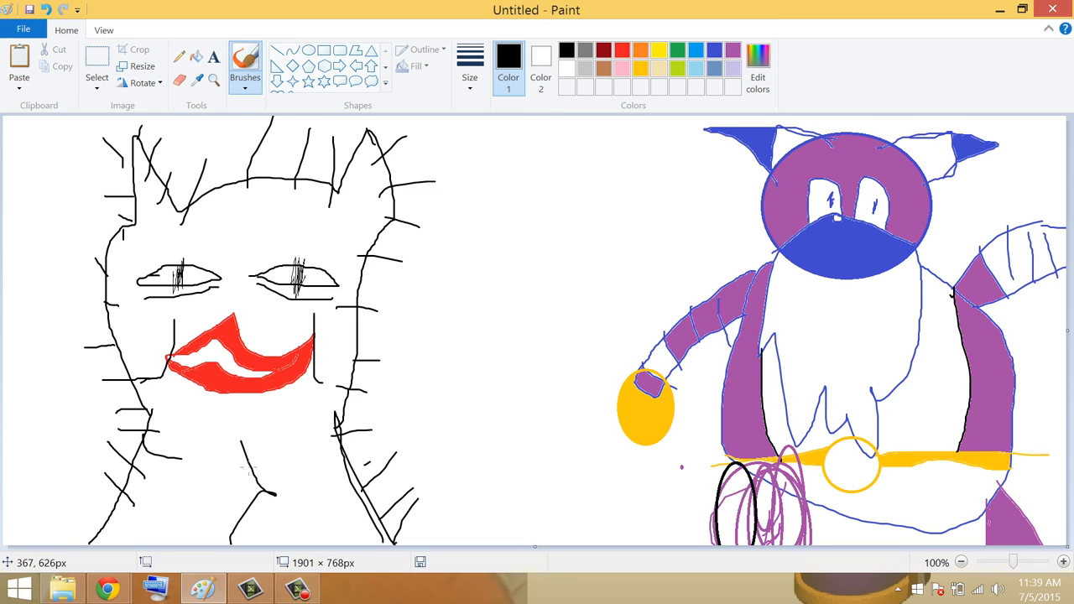
Fill the left cat's head with orange
left_click(621, 49)
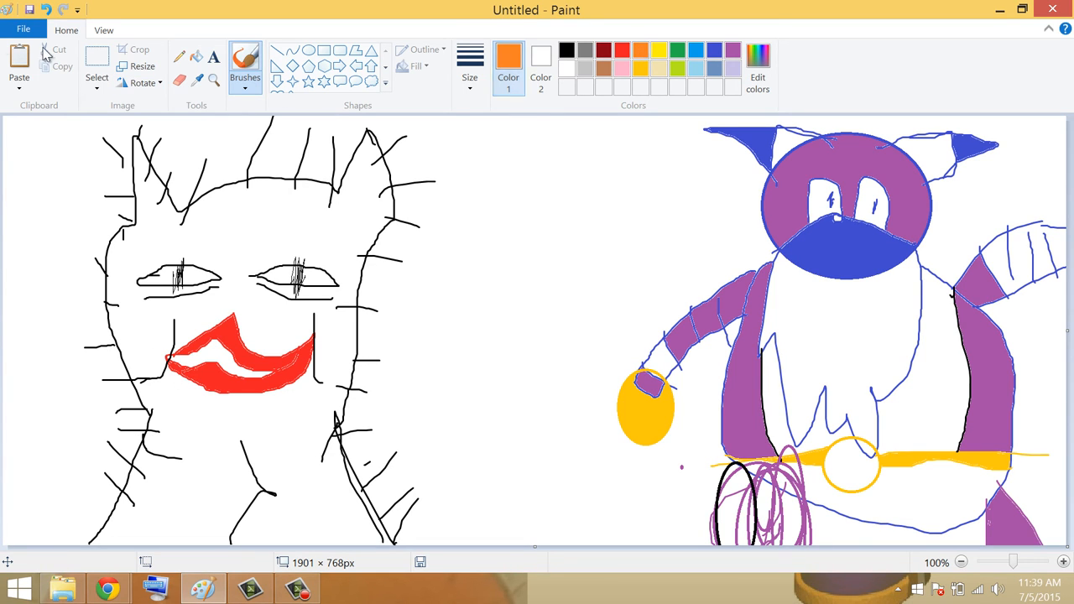
left_click(260, 473)
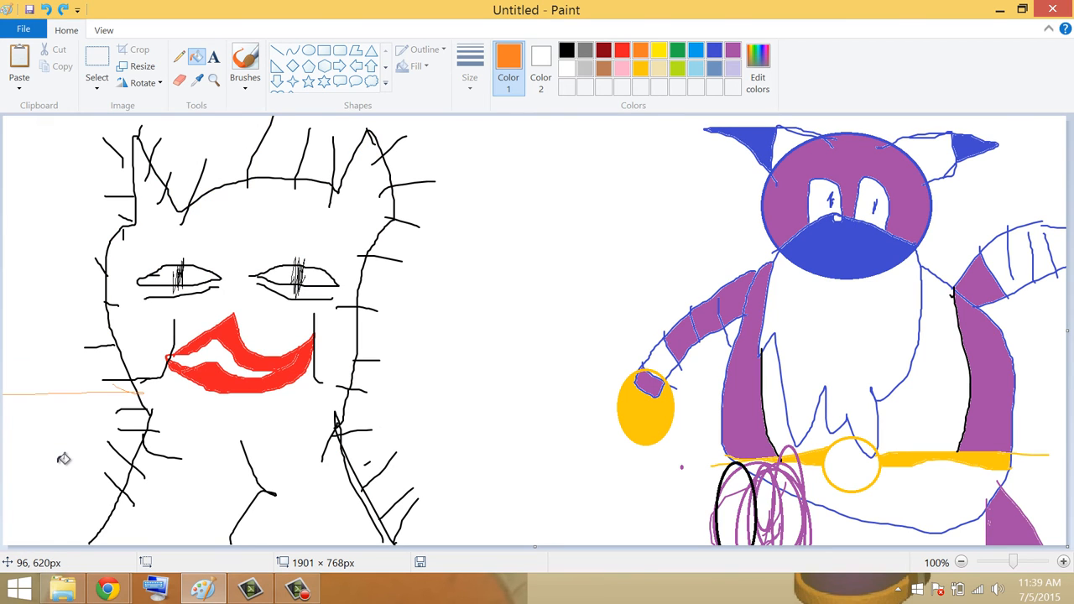
left_click(65, 456)
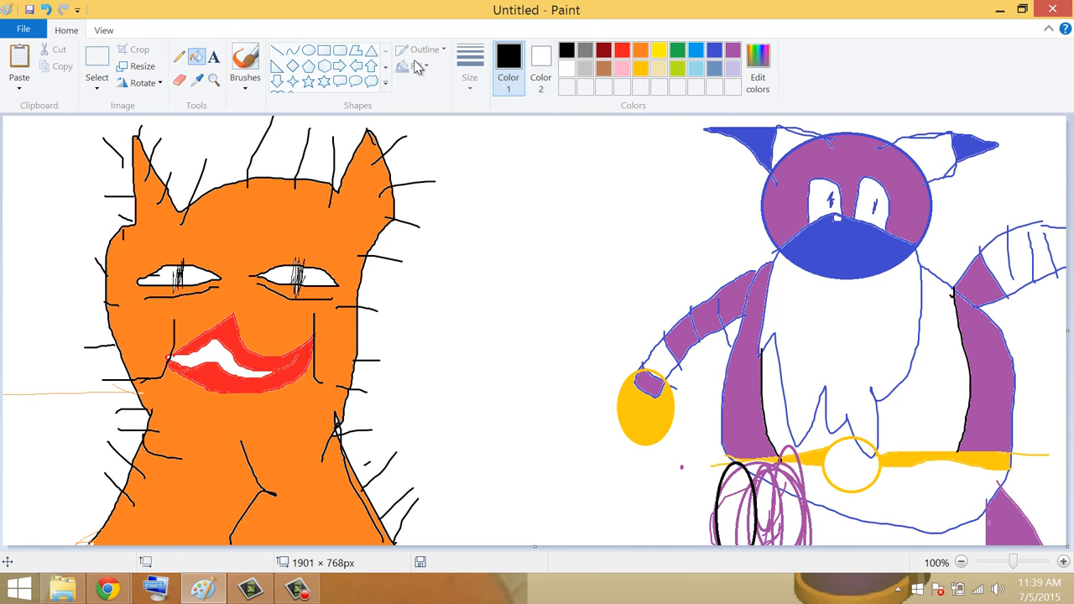
With the brush, add black whiskers and a nose to the orange cat and a V mark between the cats
left_click(245, 60)
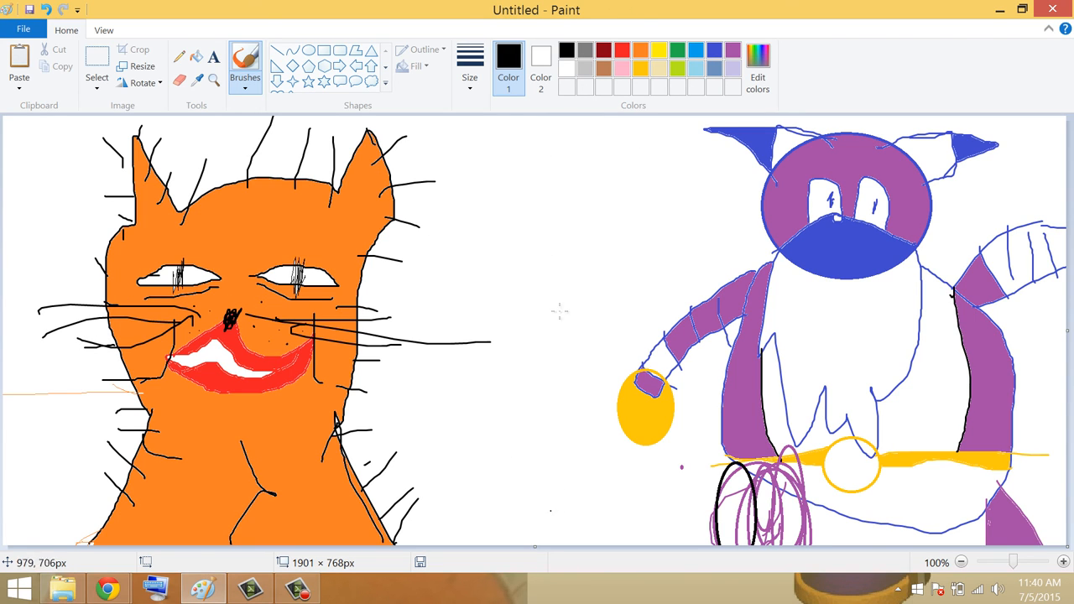
left_click_drag(479, 222, 517, 260)
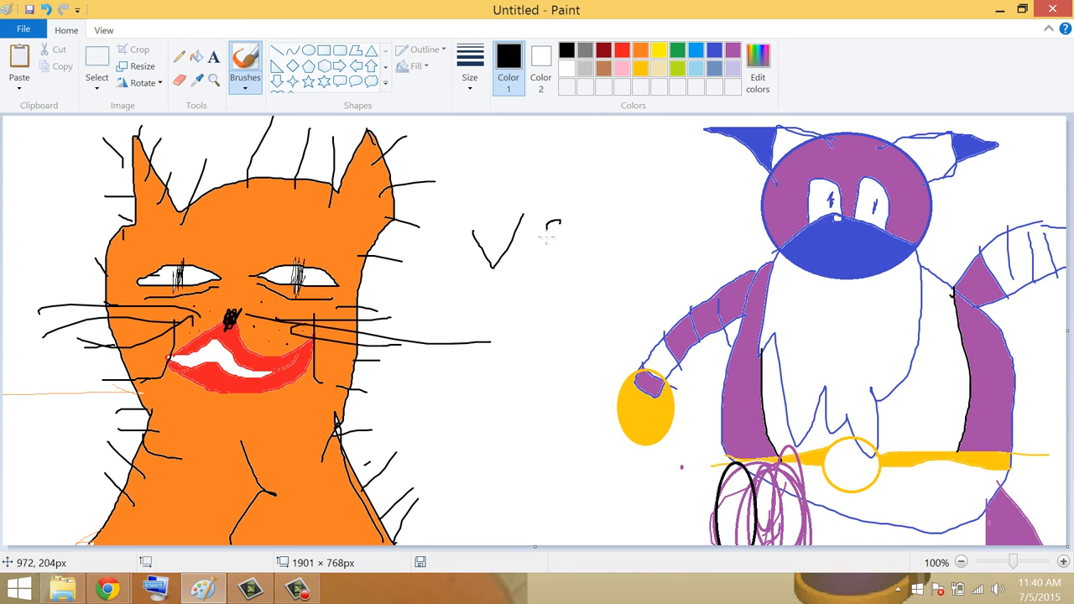